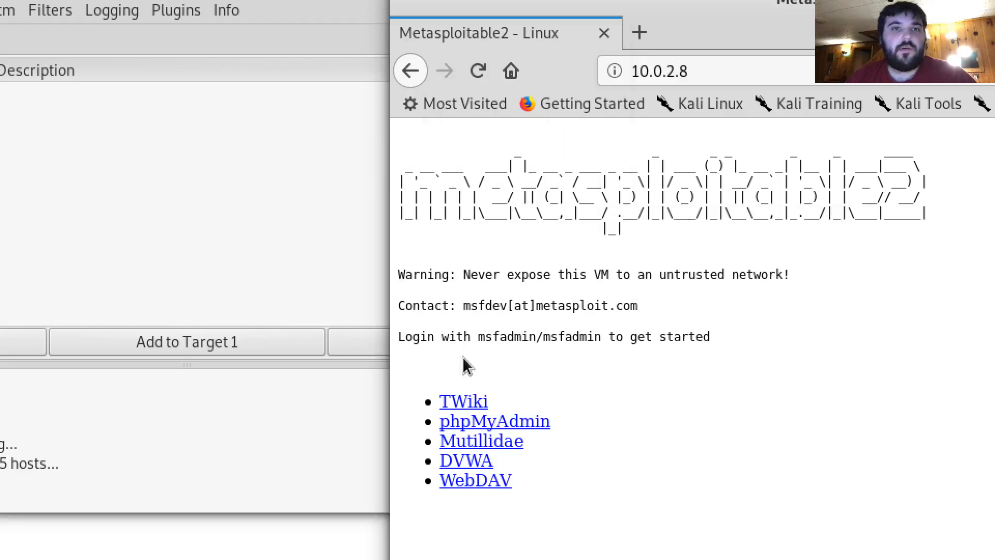
{"action": "mouse_move", "coordinate": [349, 197]}
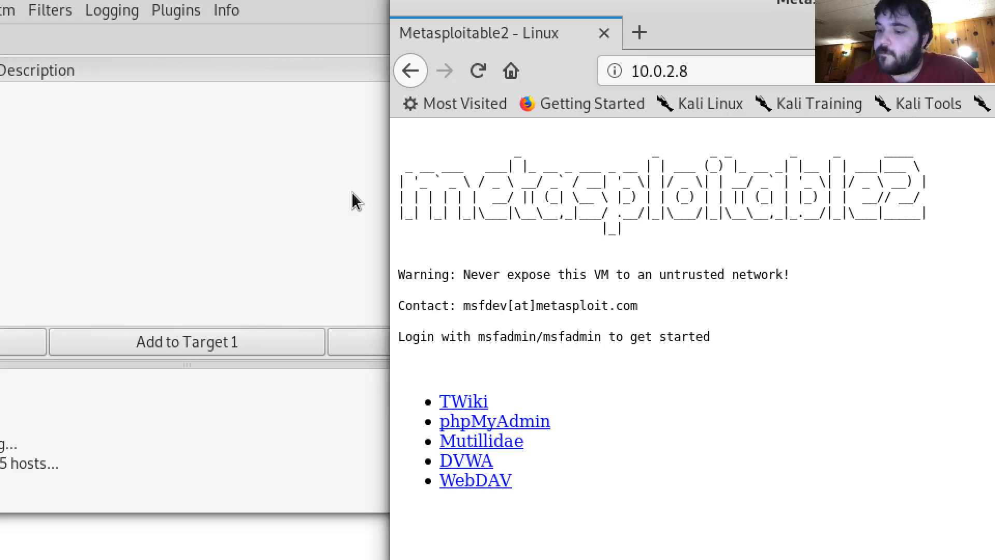
{"action": "mouse_move", "coordinate": [326, 203]}
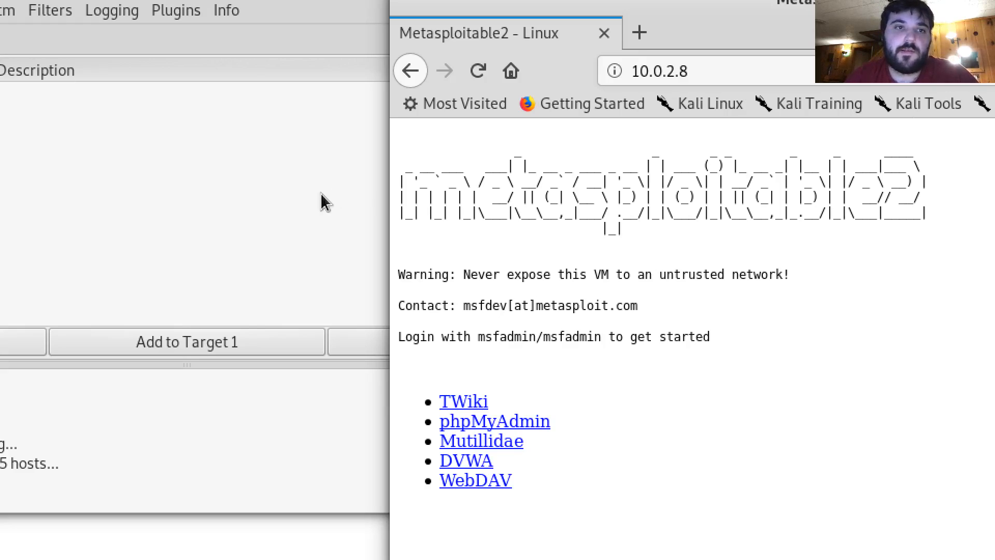
{"action": "mouse_move", "coordinate": [696, 88]}
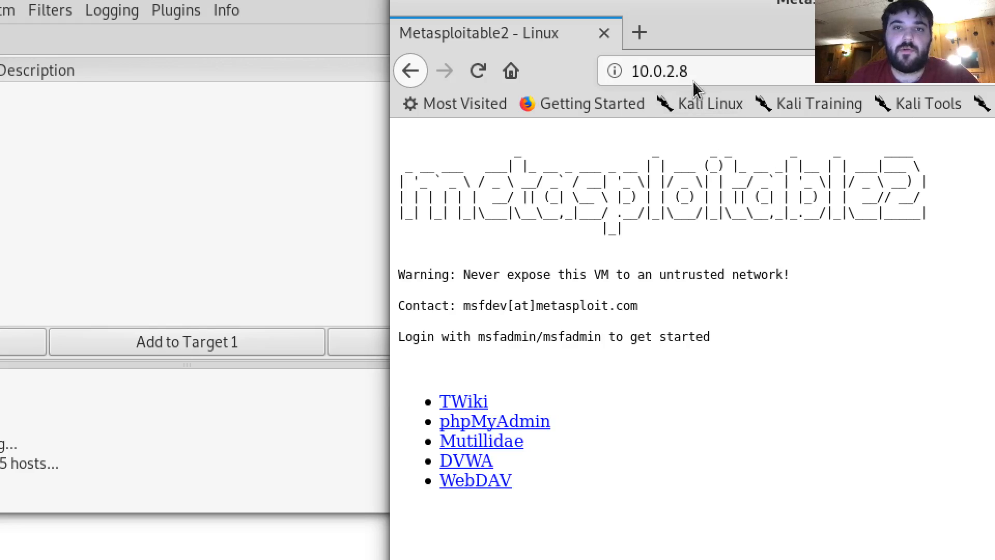
{"action": "mouse_move", "coordinate": [667, 93]}
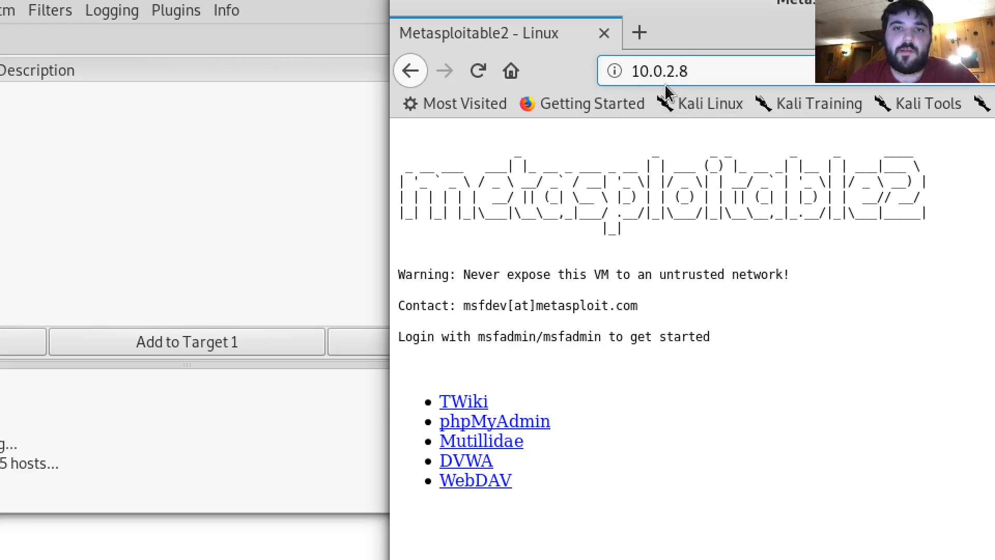
Bring the Ettercap Hosts list back in front of the Firefox Metasploitable2 page
{"action": "left_click", "coordinate": [698, 71]}
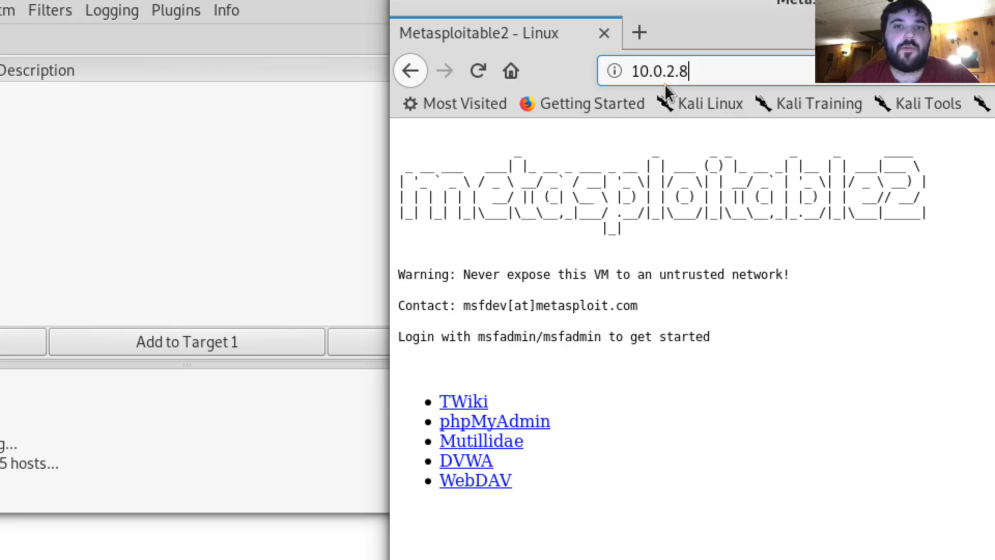
{"action": "mouse_move", "coordinate": [741, 302]}
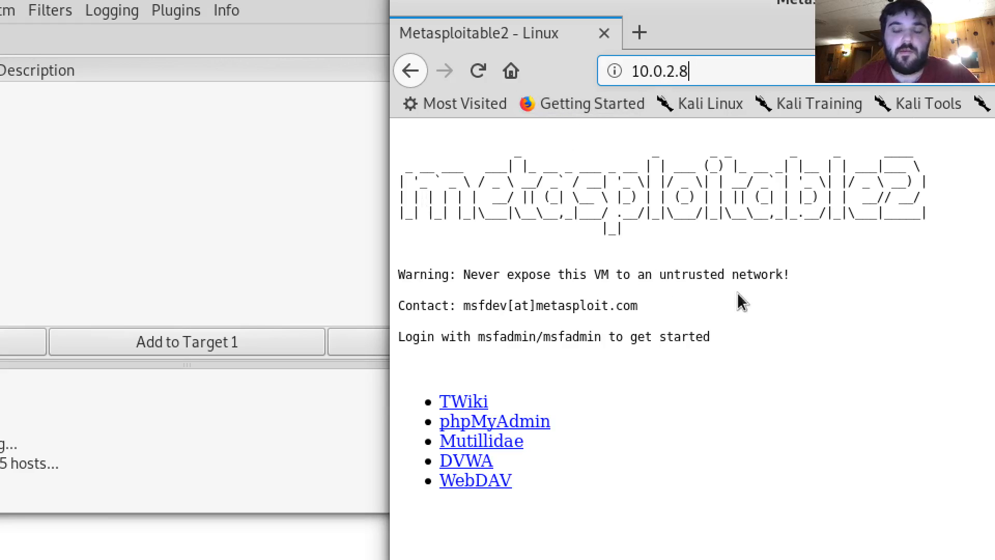
{"action": "mouse_move", "coordinate": [168, 371]}
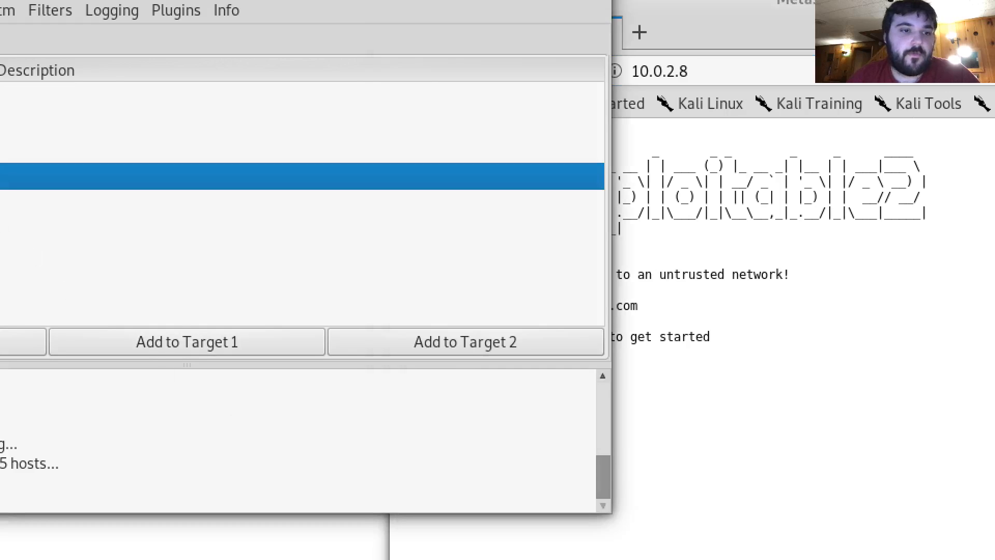
{"action": "mouse_move", "coordinate": [273, 351]}
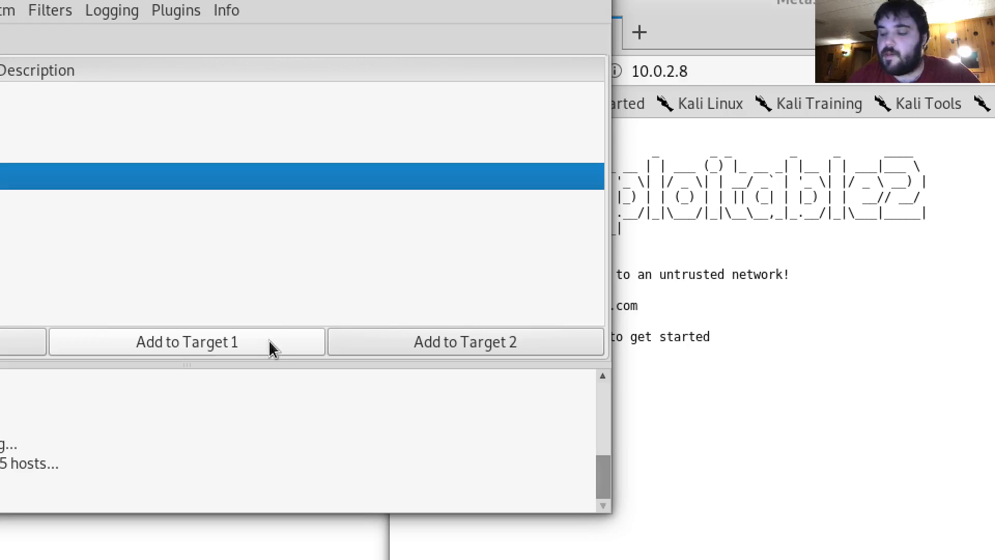
{"action": "mouse_move", "coordinate": [221, 340]}
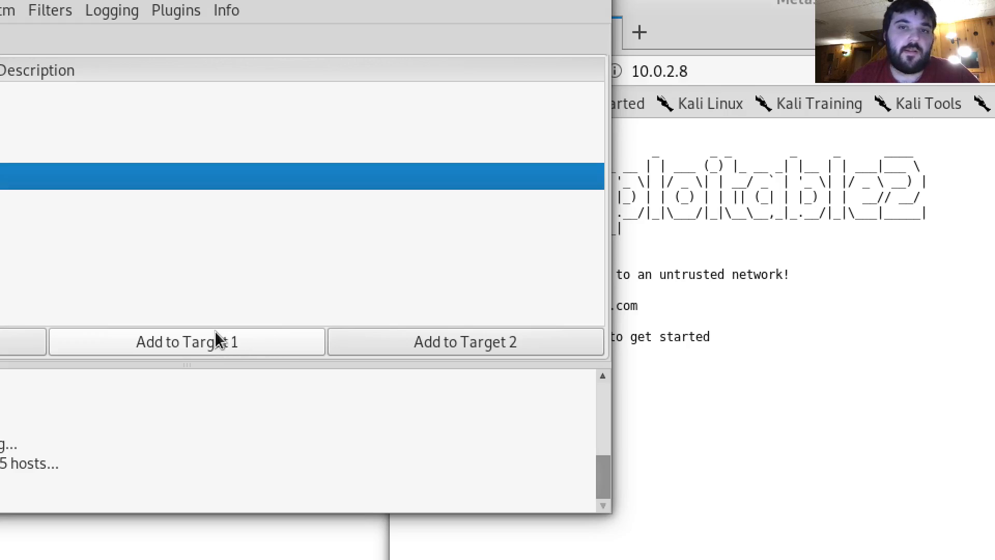
{"action": "mouse_move", "coordinate": [95, 302]}
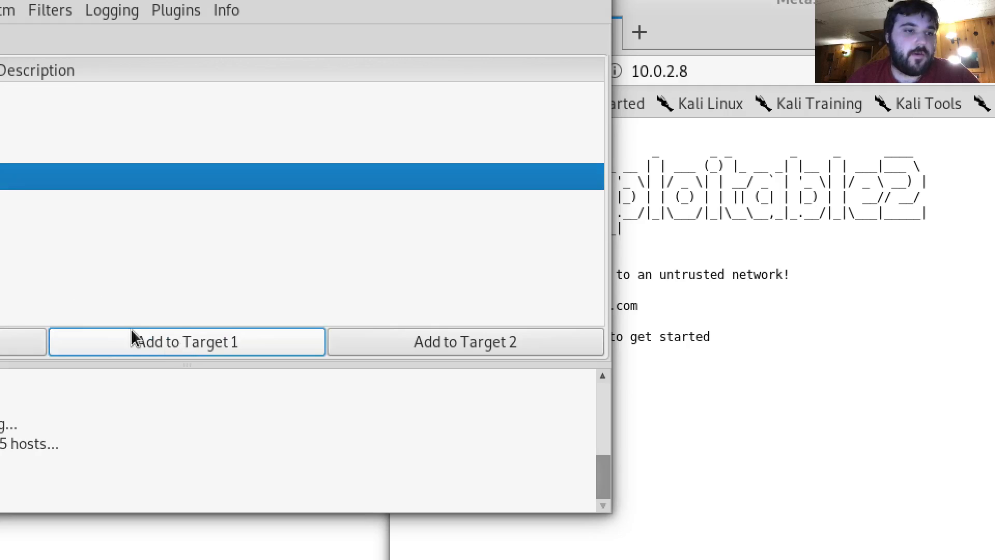
{"action": "mouse_move", "coordinate": [183, 26]}
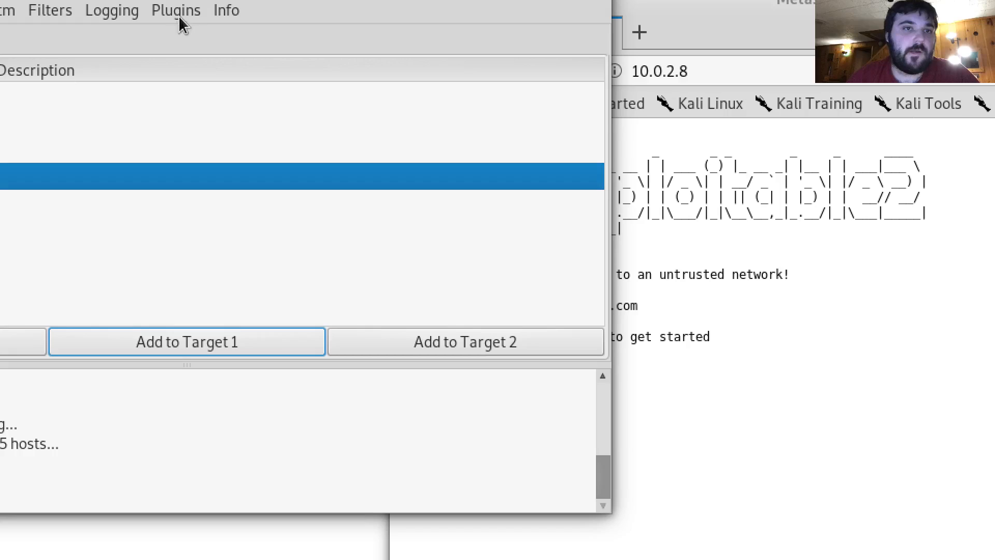
Show Ettercap's available plugins list via Plugins > Manage the plugins
{"action": "left_click", "coordinate": [176, 10]}
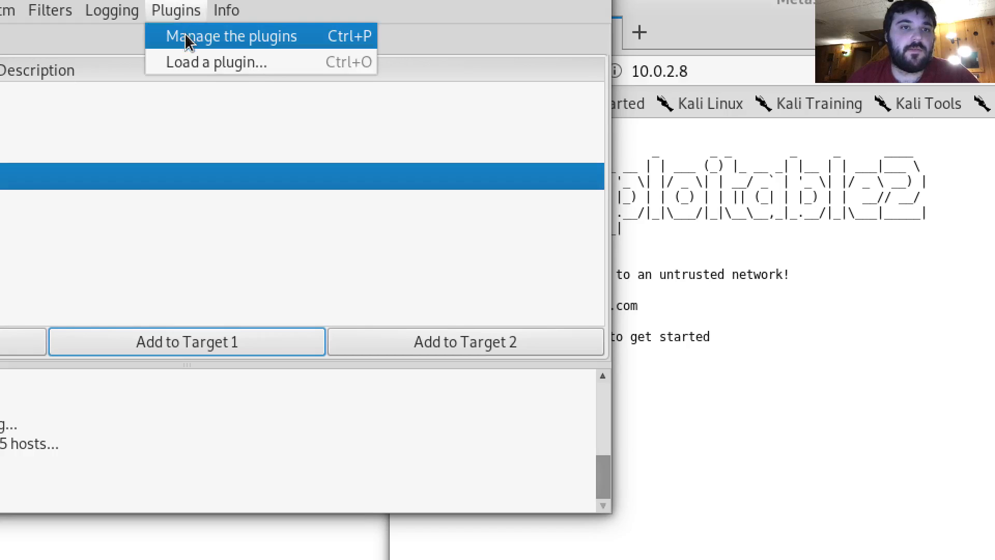
{"action": "left_click", "coordinate": [230, 36]}
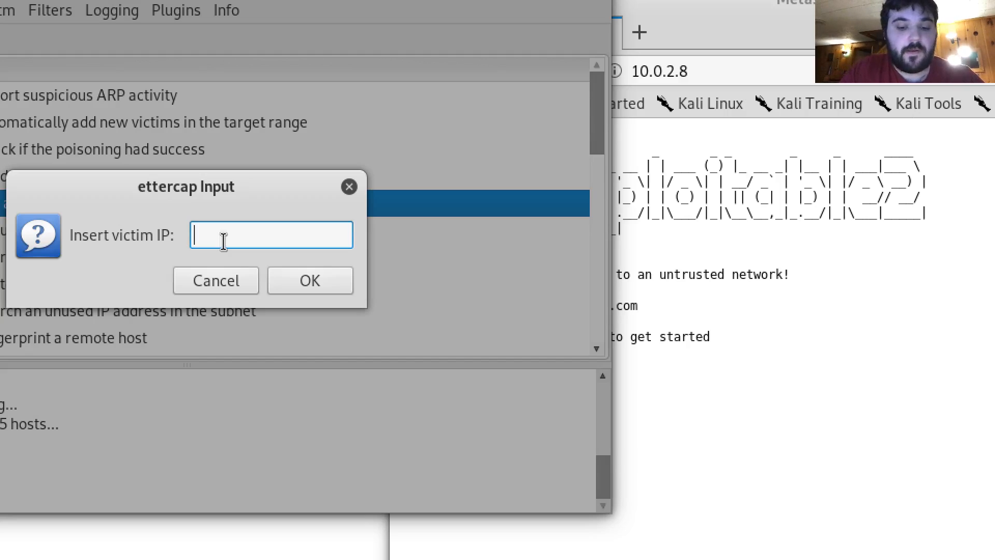
Enter 10.0.2.8 as the dos_attack victim IP, fixing the typo, and confirm it
{"action": "type", "text": "10"}
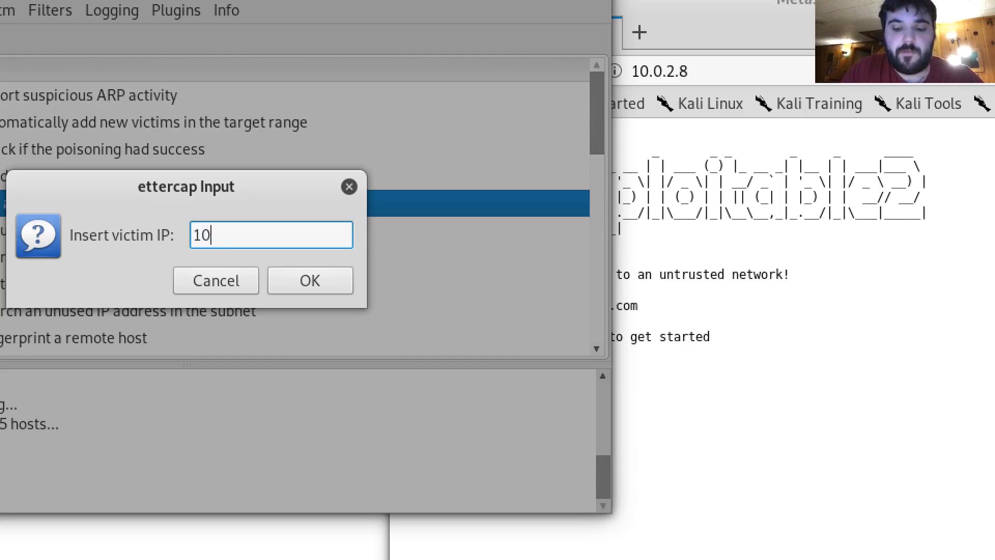
{"action": "type", "text": ".8"}
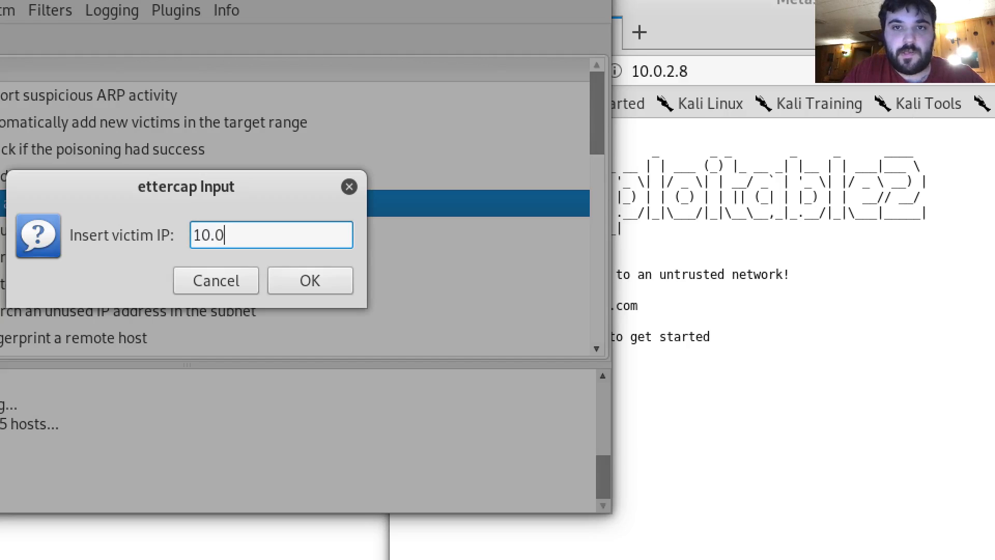
{"action": "type", "text": "."}
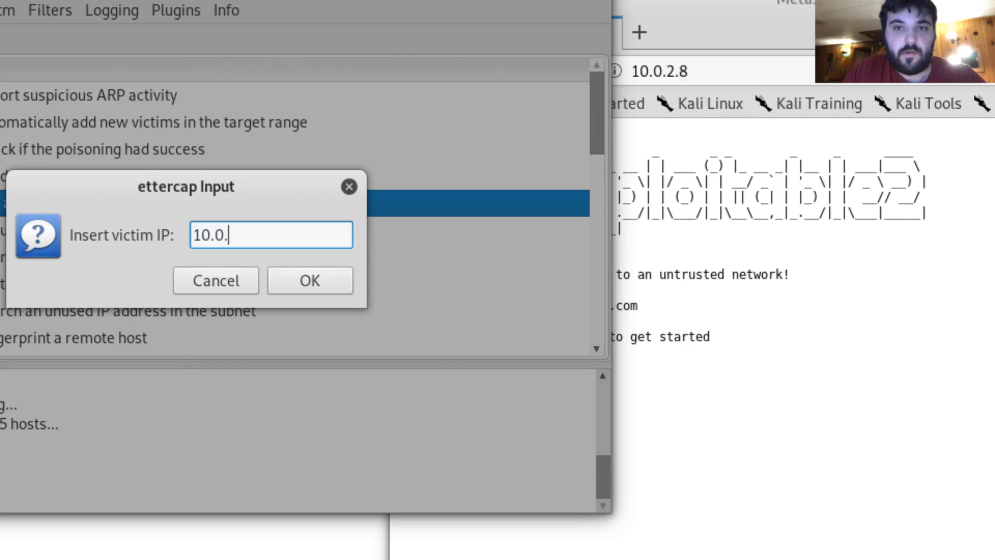
{"action": "type", "text": "0.8"}
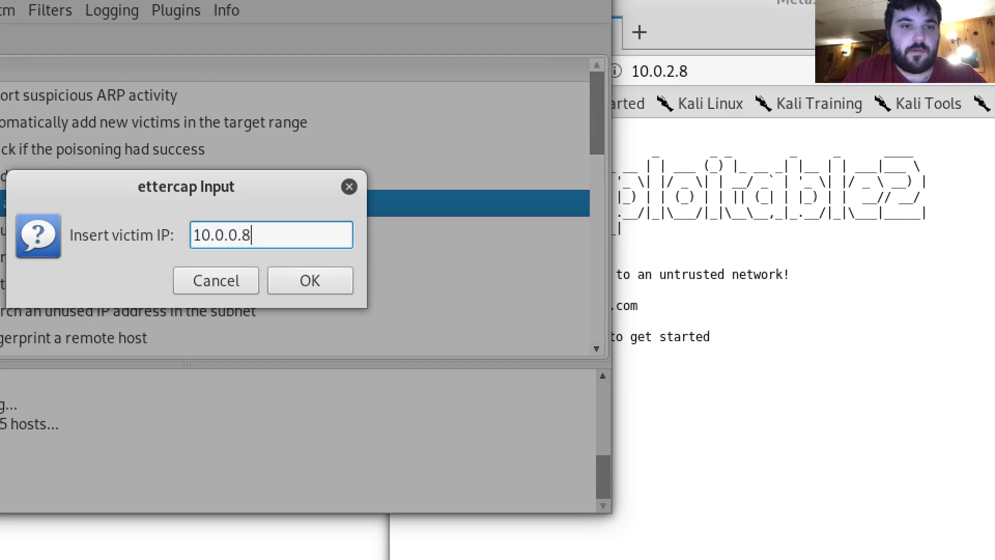
{"action": "key", "text": "BackSpace"}
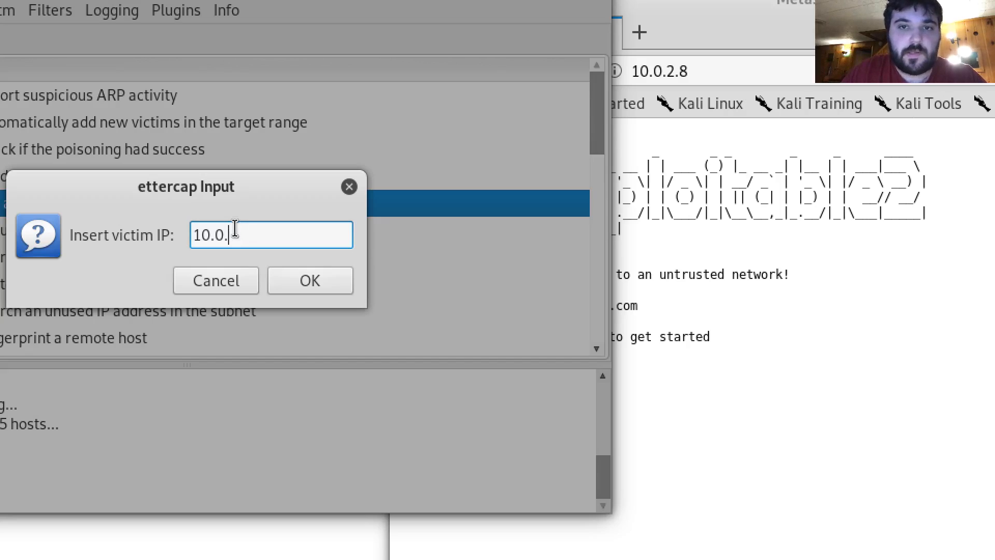
{"action": "type", "text": "2.8"}
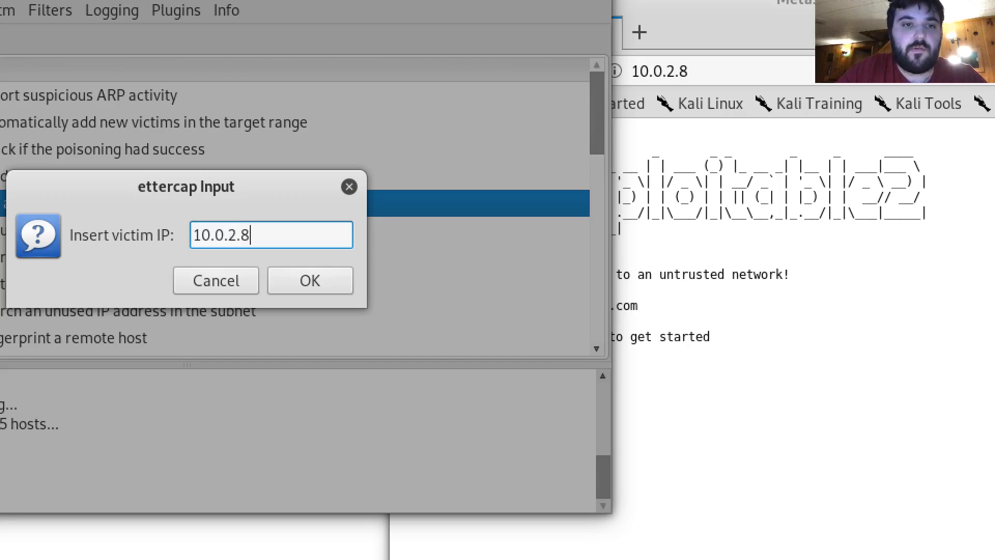
{"action": "mouse_move", "coordinate": [310, 280]}
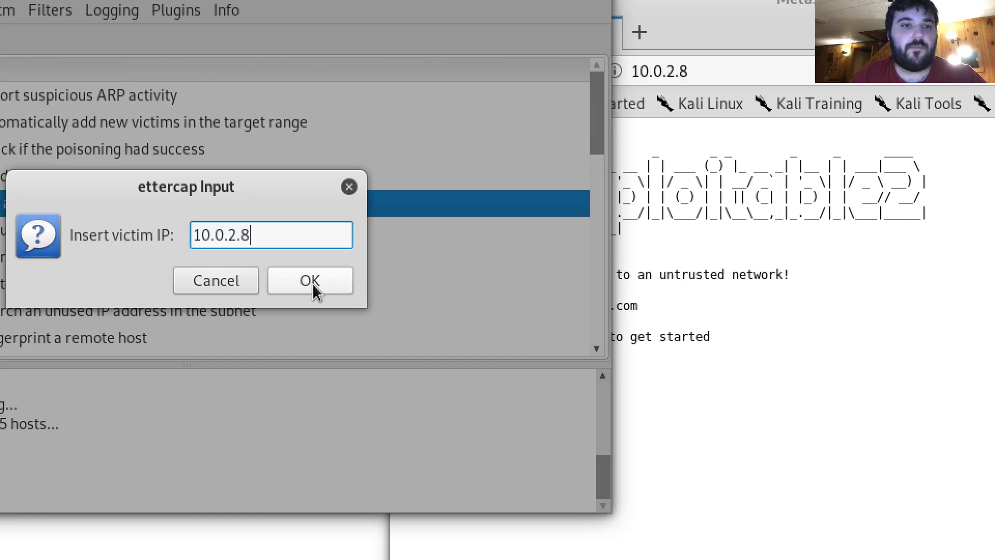
{"action": "left_click", "coordinate": [310, 280]}
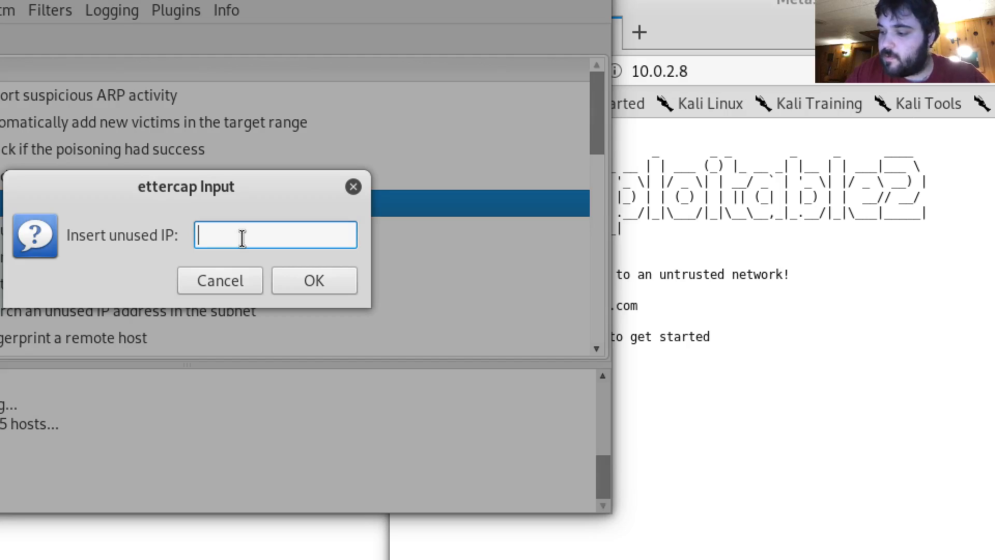
Enter the unused spoofing IP 172.169.47 and confirm to start the DoS attack on 10.0.2.8
{"action": "type", "text": "1"}
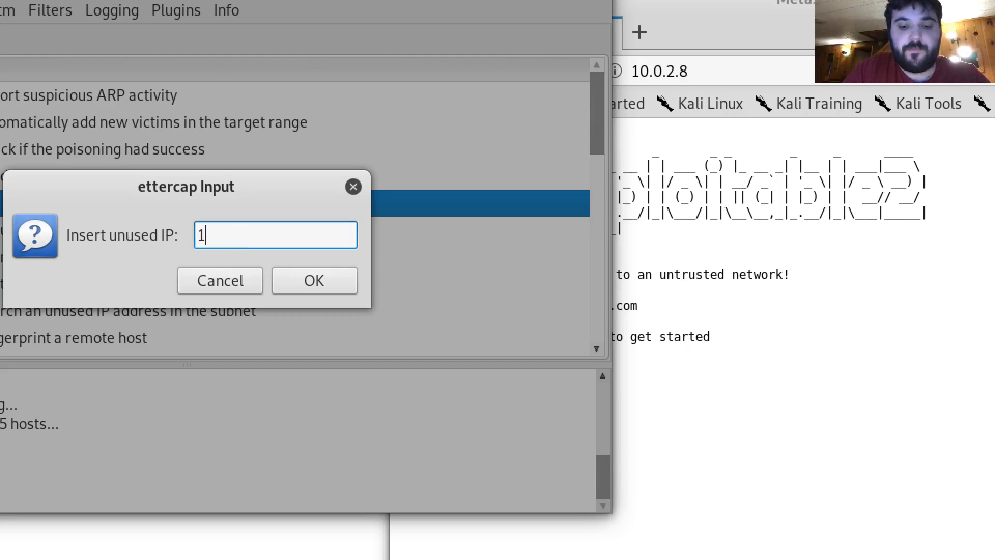
{"action": "type", "text": "72.1"}
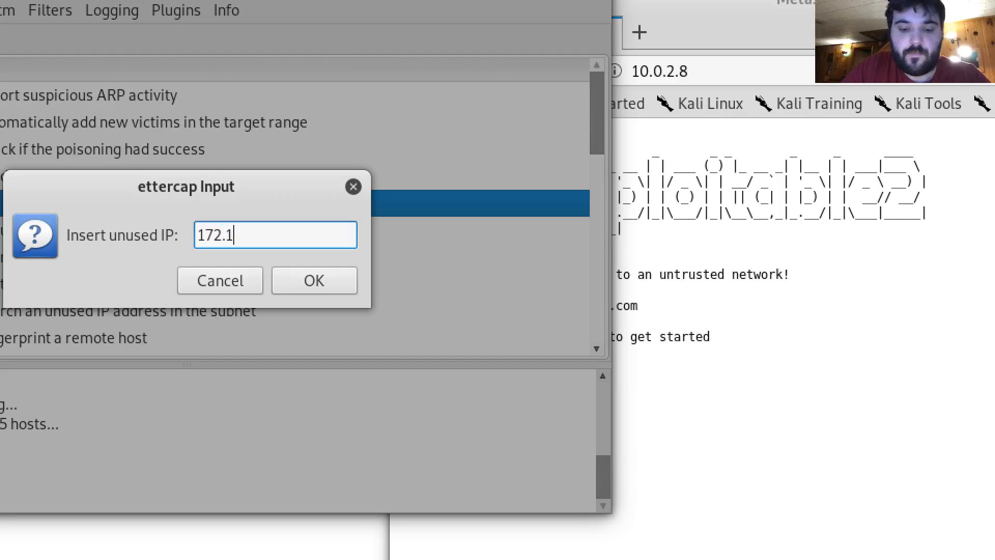
{"action": "type", "text": "69"}
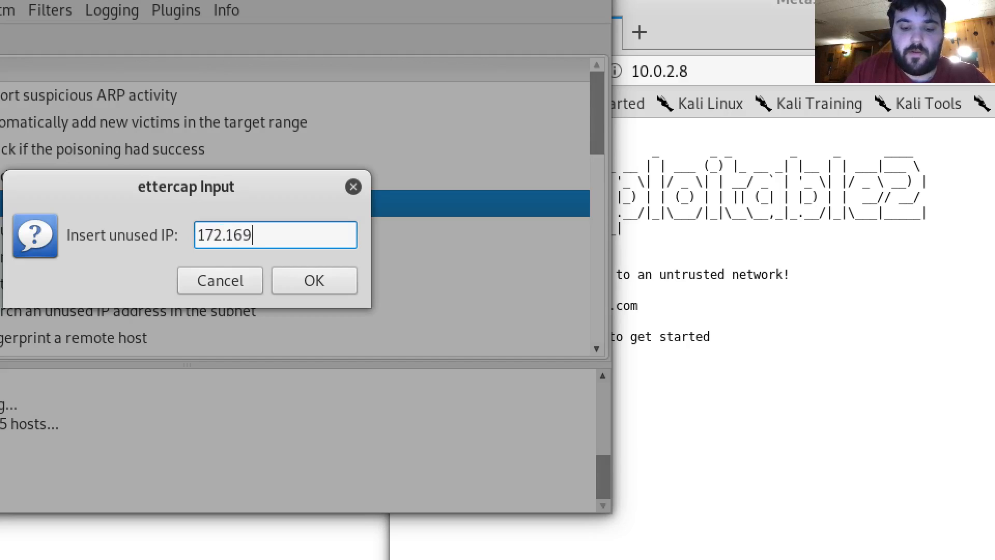
{"action": "type", "text": ".47"}
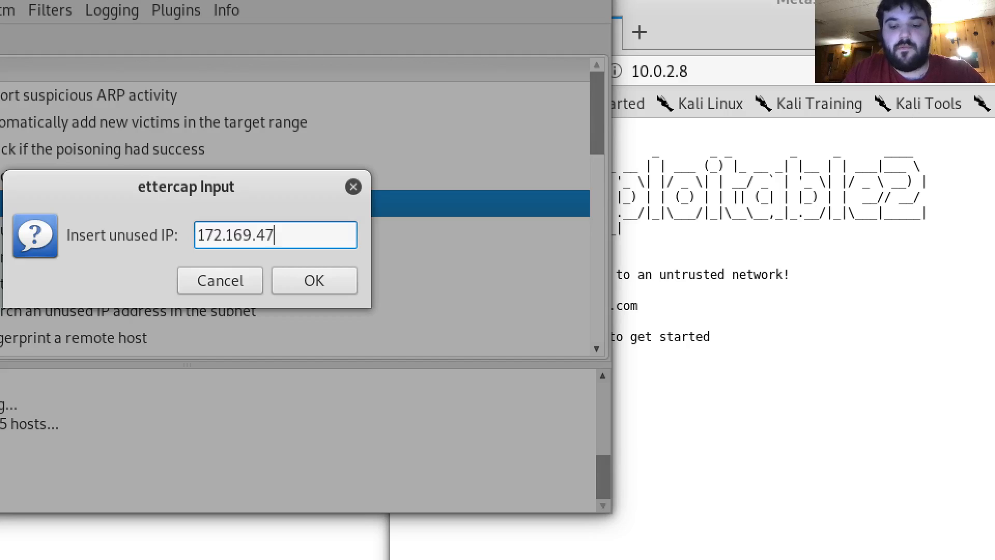
{"action": "left_click", "coordinate": [313, 280]}
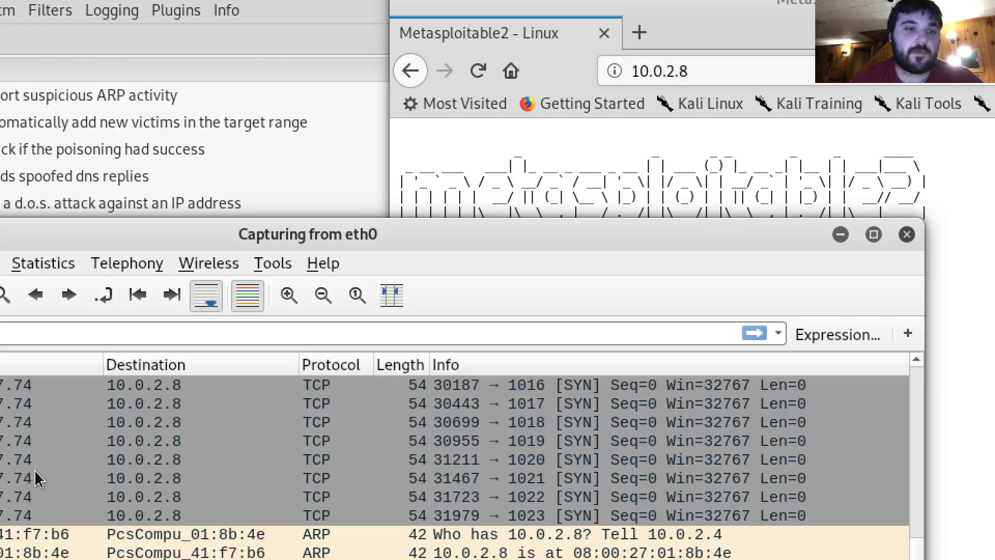
{"action": "mouse_move", "coordinate": [158, 415]}
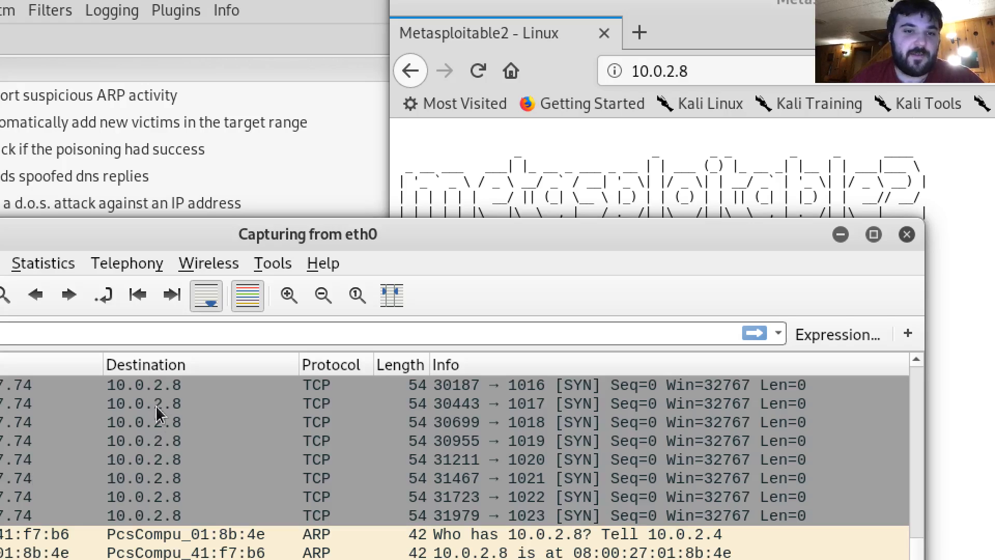
Select one of the spoofed TCP SYN packets to 10.0.2.8 in the live eth0 capture
{"action": "left_click", "coordinate": [371, 440]}
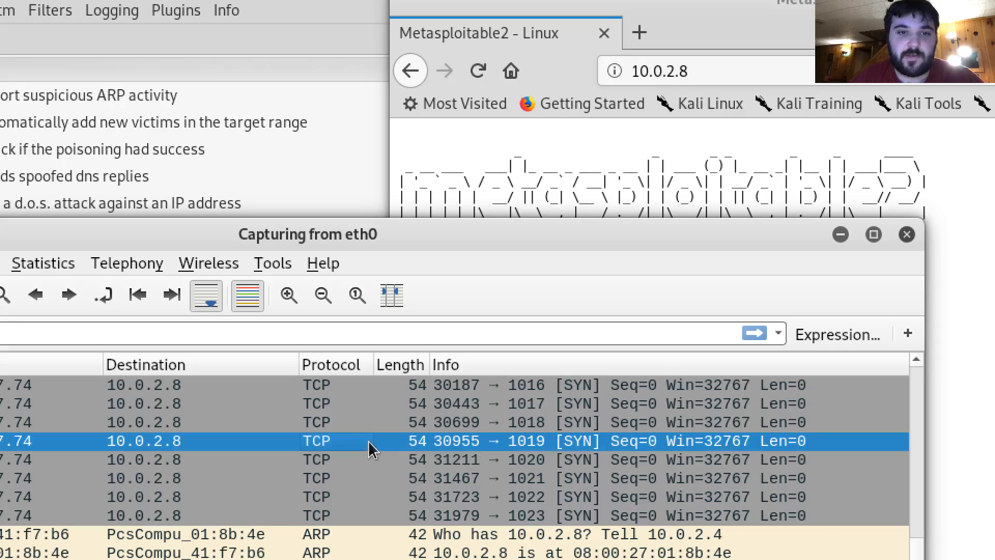
{"action": "mouse_move", "coordinate": [517, 489]}
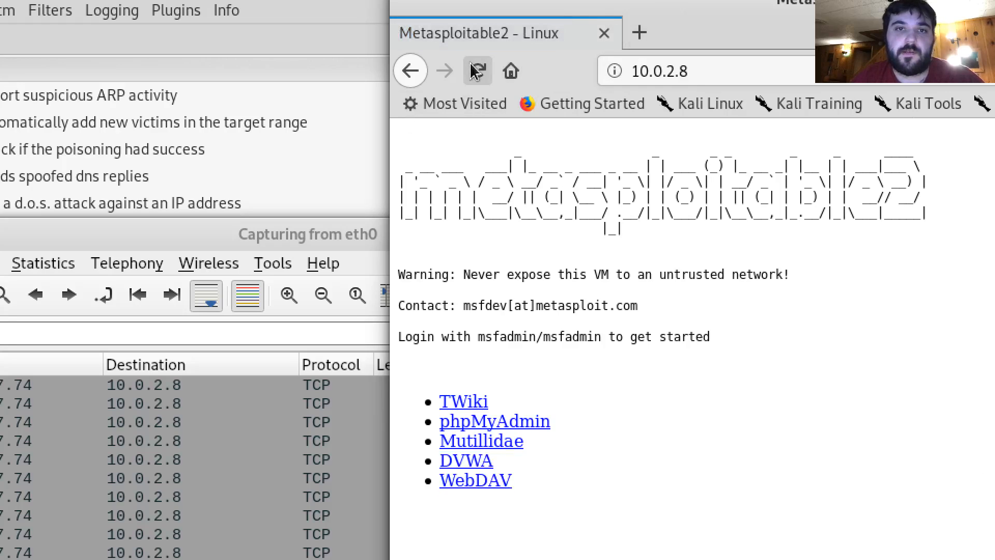
{"action": "mouse_move", "coordinate": [477, 71]}
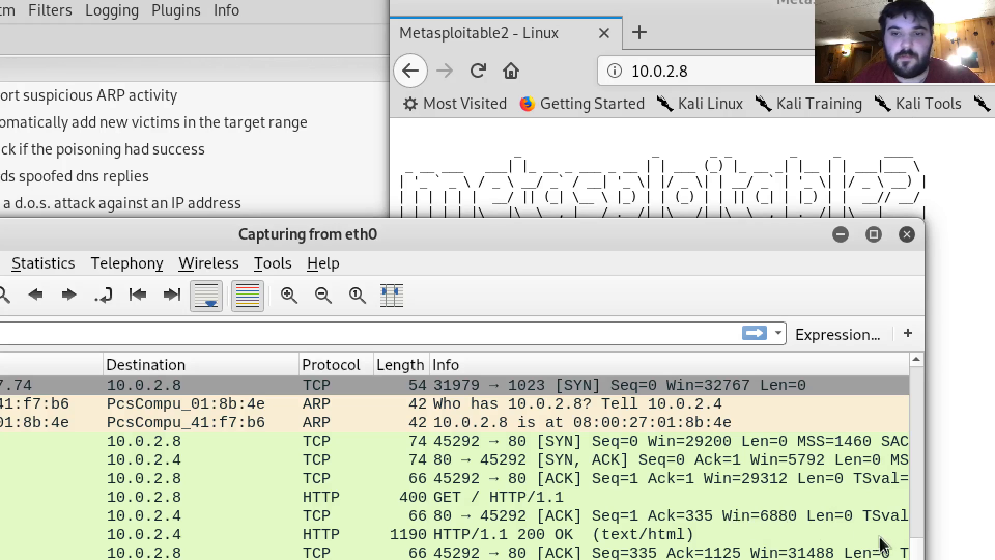
Scroll the packet list through the HTTP GET, 200 OK, keep-alives and FIN/ACK close with 10.0.2.8
{"action": "scroll", "scroll_direction": "down", "scroll_amount": 3}
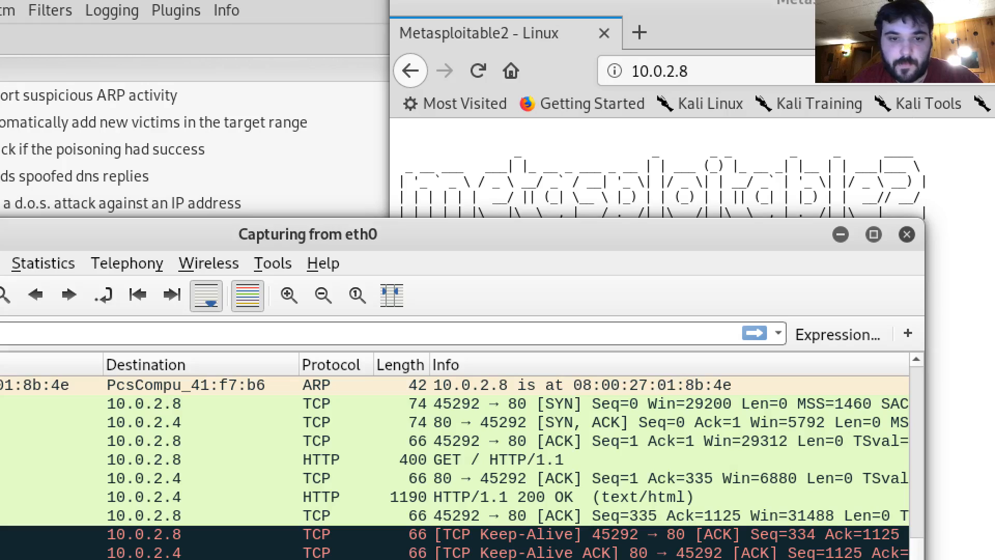
{"action": "scroll", "scroll_direction": "down", "scroll_amount": 3}
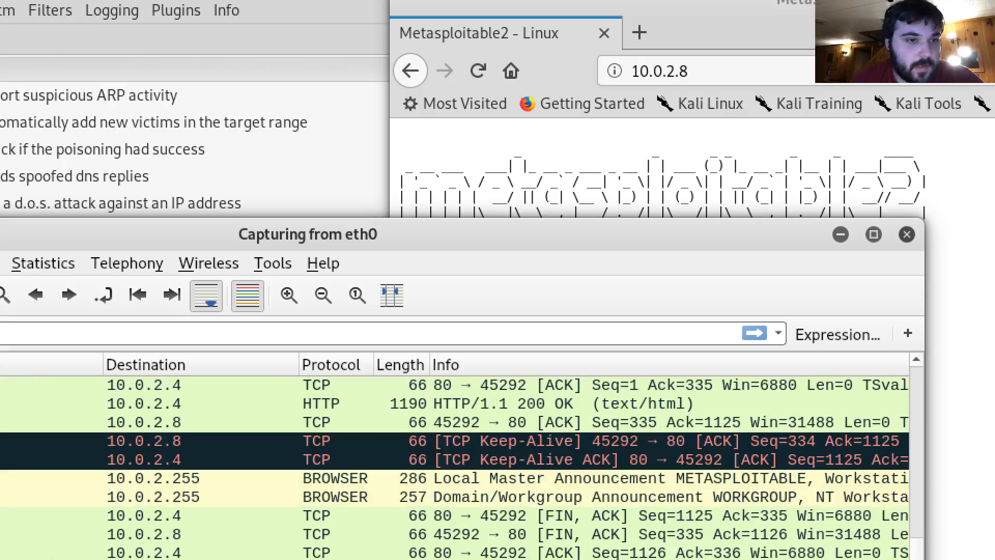
{"action": "mouse_move", "coordinate": [244, 511]}
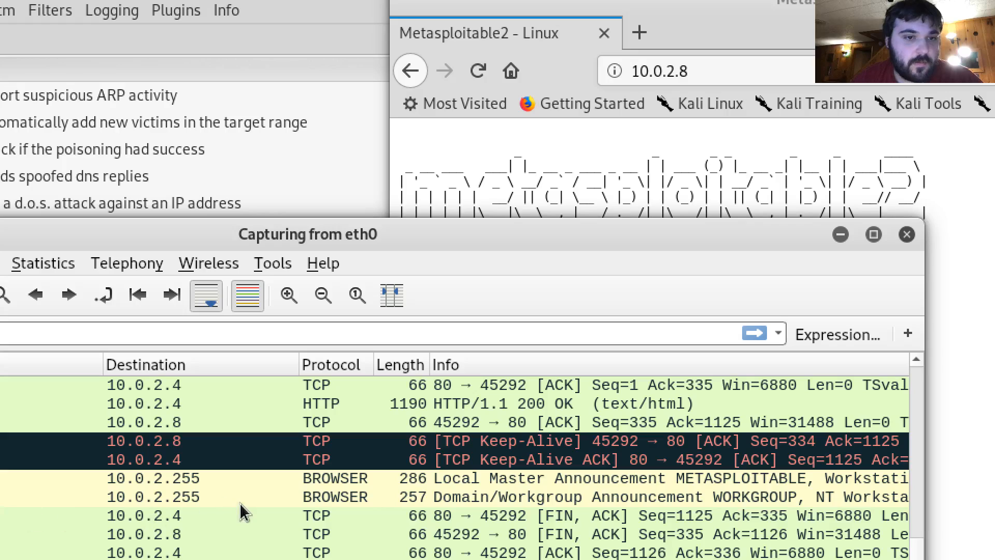
{"action": "mouse_move", "coordinate": [60, 508]}
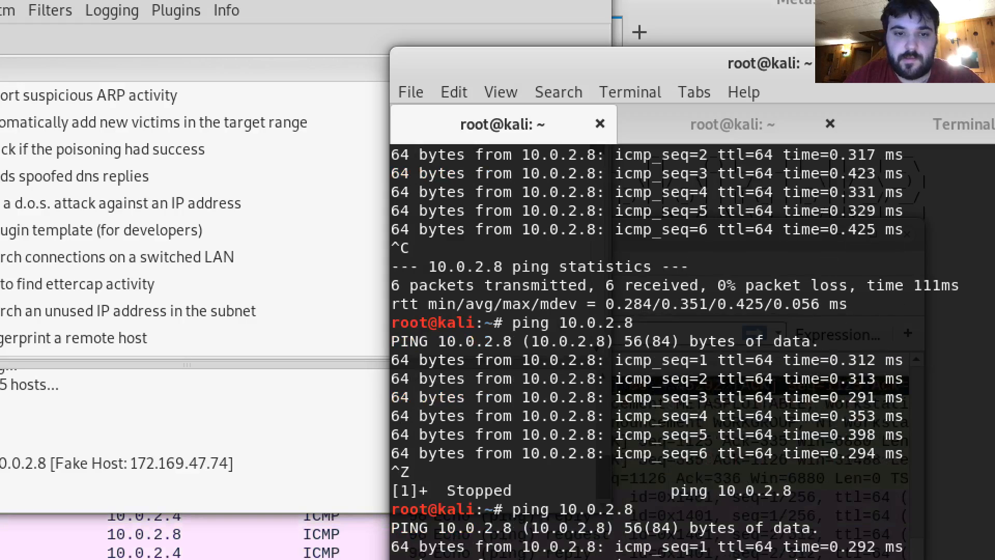
Scroll the terminal through the ping 10.0.2.8 replies showing 0% packet loss
{"action": "scroll", "scroll_direction": "down", "scroll_amount": 3}
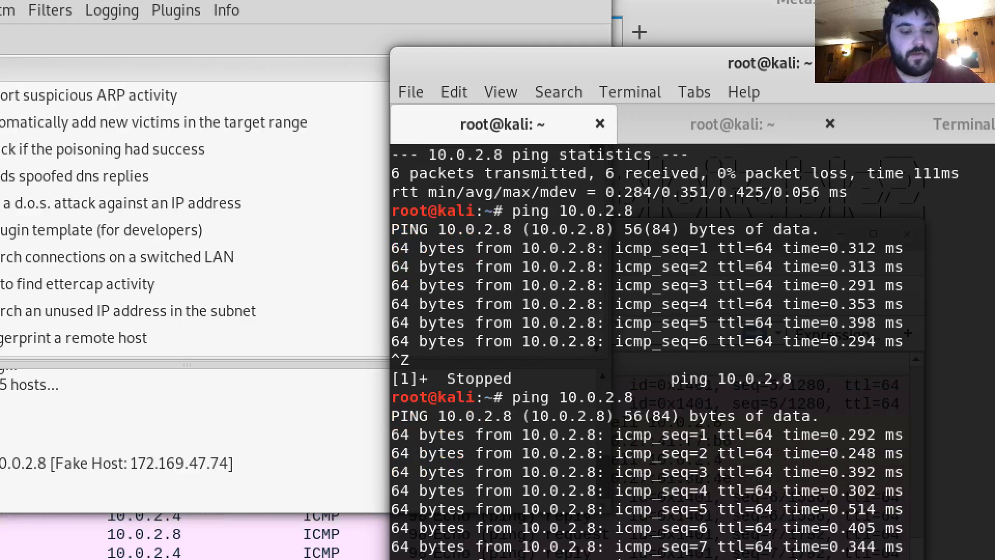
{"action": "scroll", "scroll_direction": "down", "scroll_amount": 3}
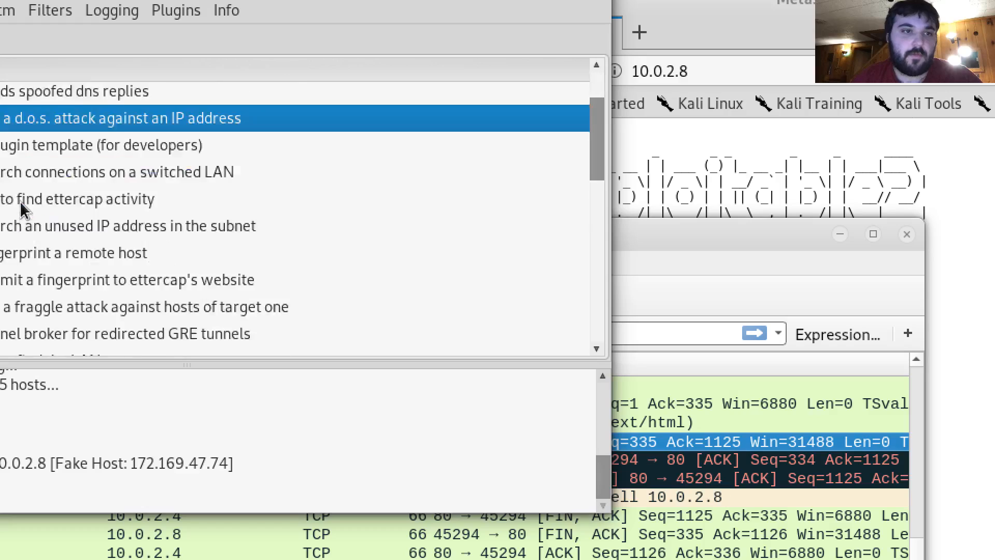
Scroll the Ettercap plugins list back up past the dos_attack plugin
{"action": "scroll", "scroll_direction": "up", "scroll_amount": 3}
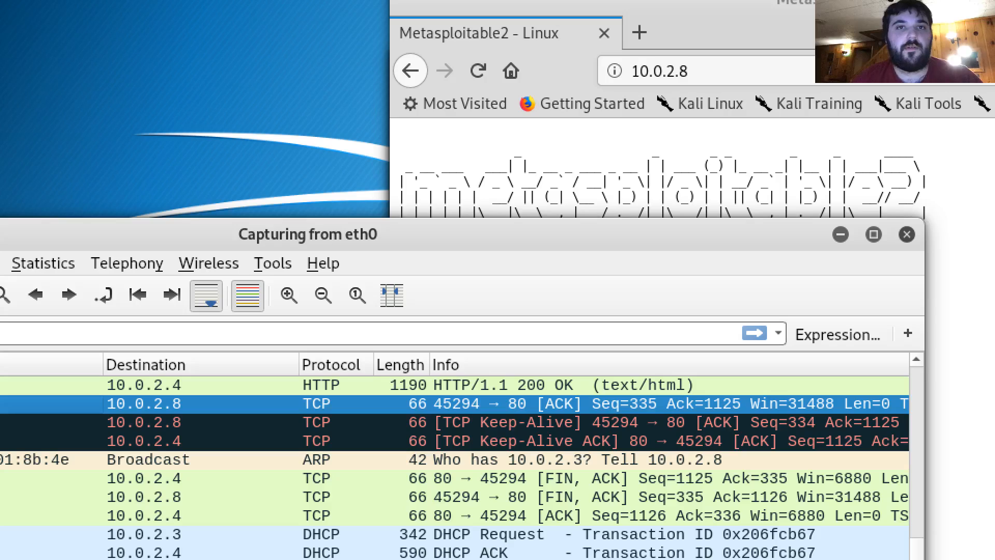
Restart the Wireshark capture, discarding the old packets with Continue without Saving
{"action": "scroll", "scroll_direction": "down", "scroll_amount": 3}
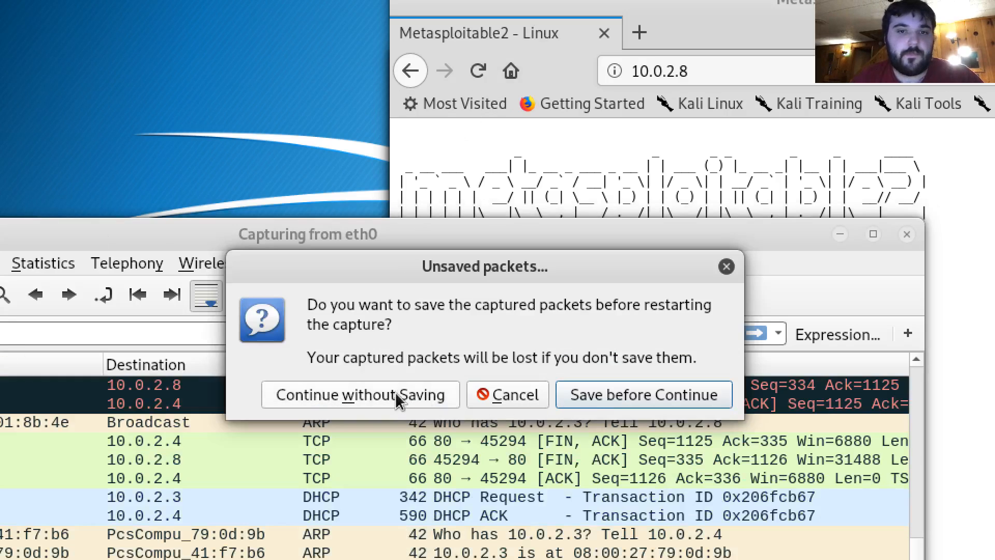
{"action": "left_click", "coordinate": [360, 394]}
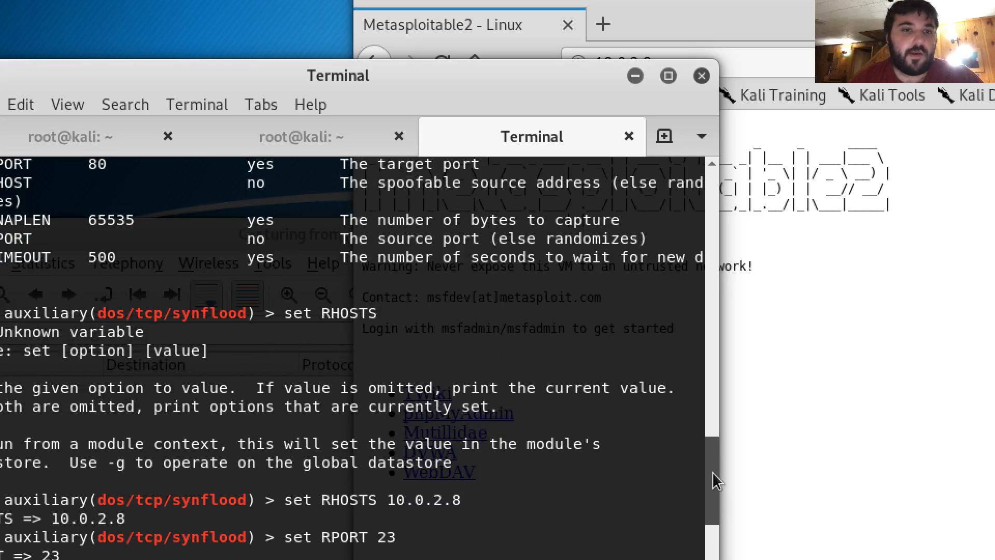
Review the msfconsole scrollback showing synflood's options with RPORT 80 and RHOSTS 10.0.2.8
{"action": "scroll", "scroll_direction": "up", "scroll_amount": 3}
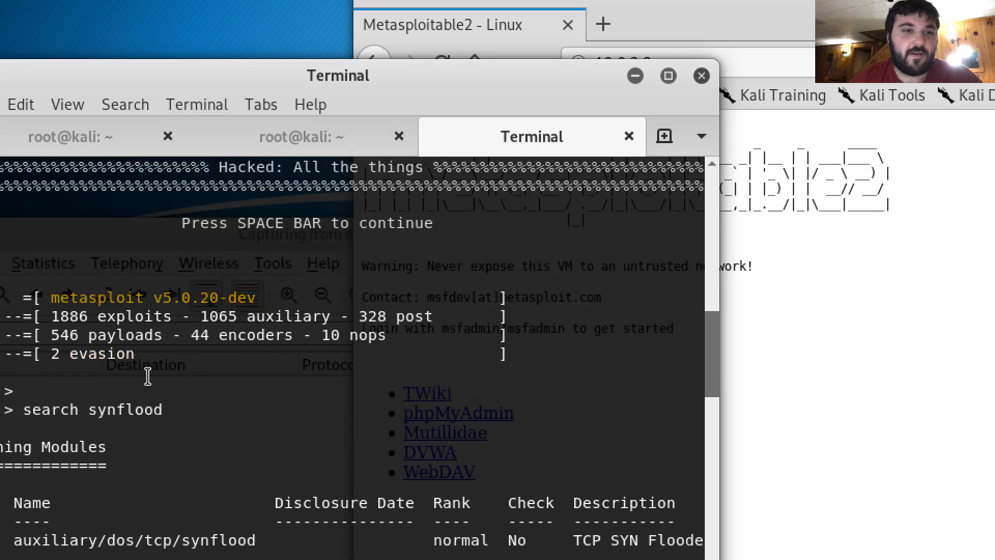
{"action": "mouse_move", "coordinate": [373, 476]}
{"action": "type", "text": "show options"}
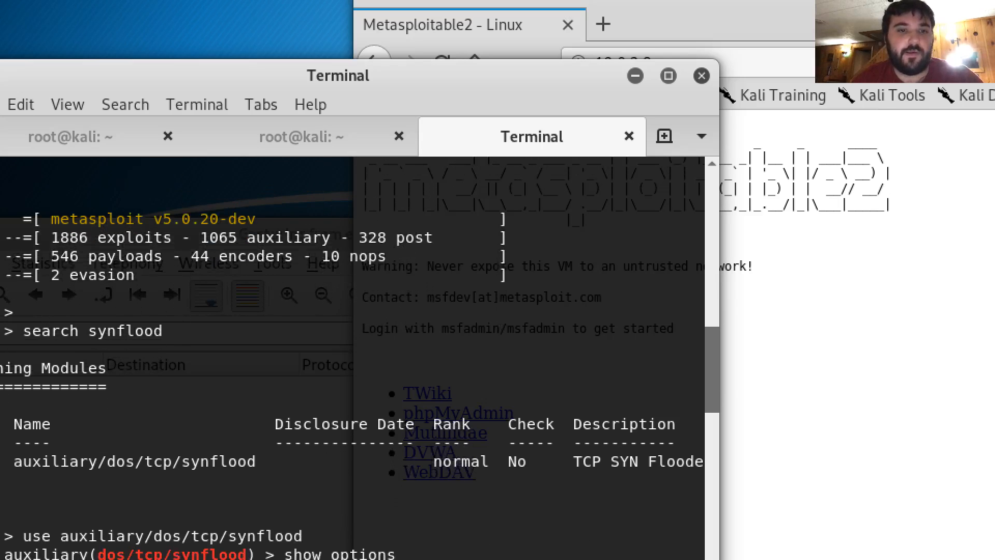
{"action": "scroll", "scroll_direction": "down", "scroll_amount": 3}
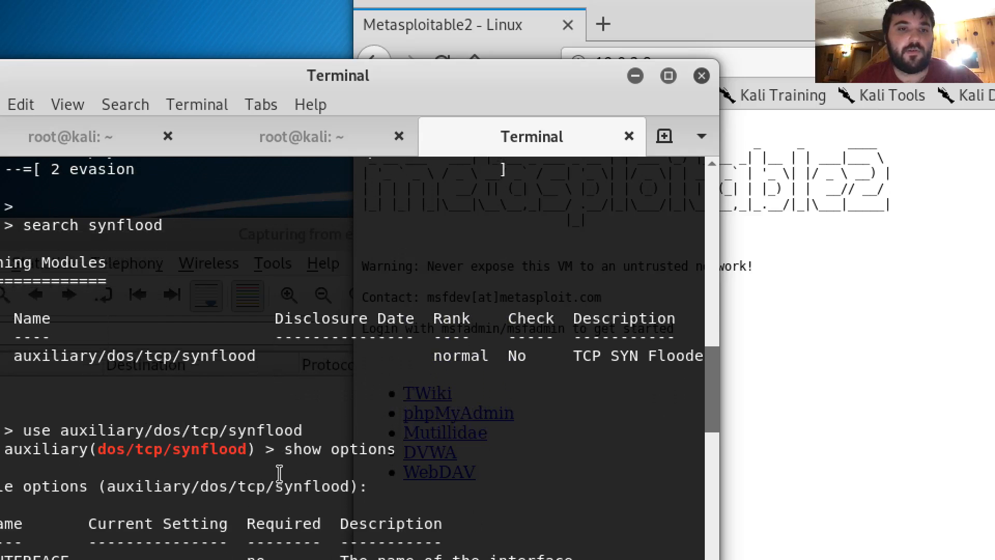
{"action": "mouse_move", "coordinate": [714, 398]}
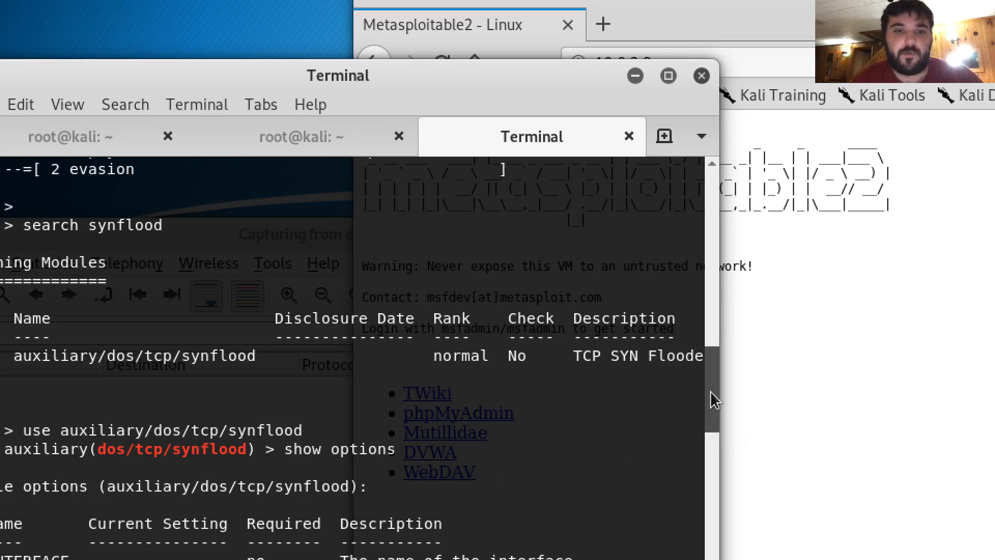
{"action": "scroll", "scroll_direction": "down", "scroll_amount": 3}
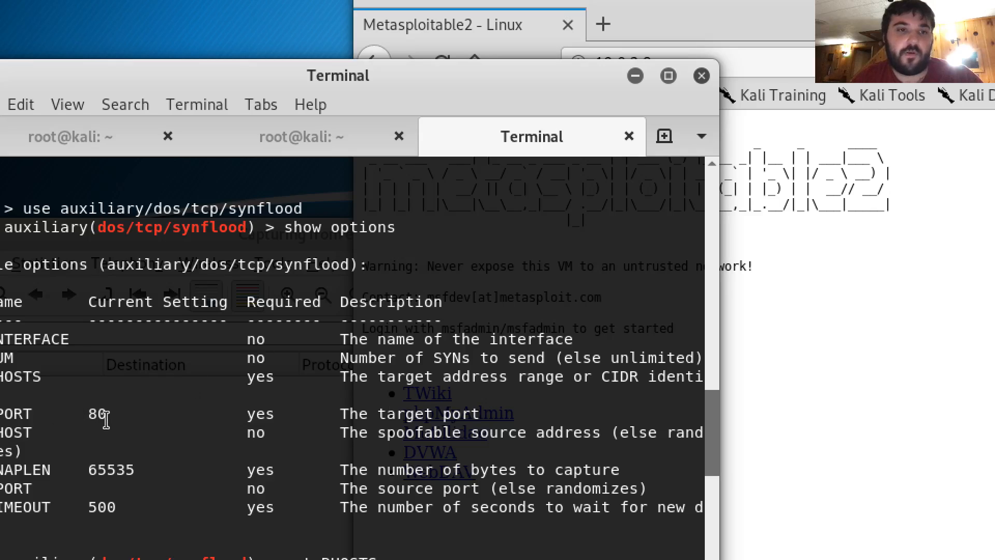
{"action": "mouse_move", "coordinate": [77, 469]}
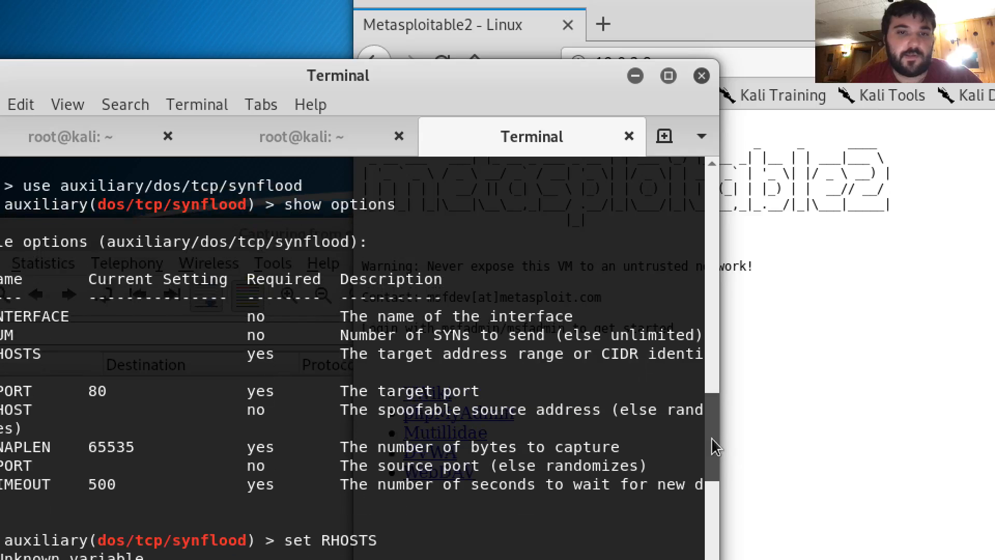
{"action": "scroll", "scroll_direction": "down", "scroll_amount": 3}
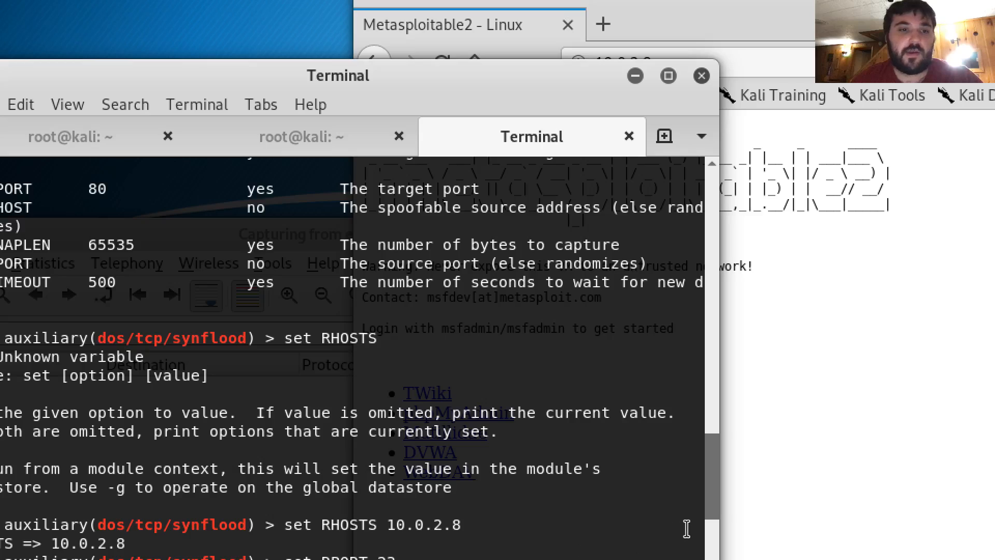
{"action": "mouse_move", "coordinate": [742, 514]}
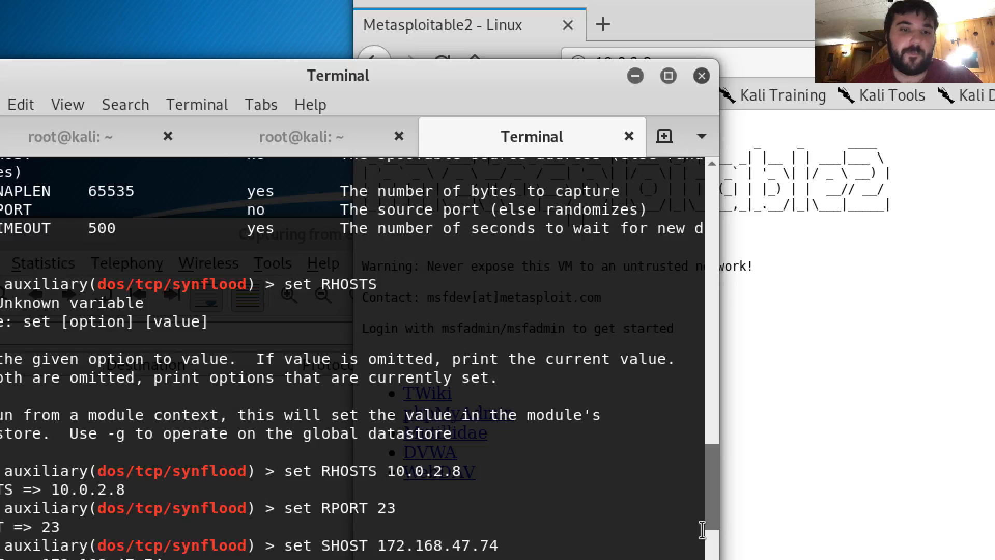
Scroll the Metasploit terminal to review the synflood options for 10.0.2.8 port 23
{"action": "scroll", "scroll_direction": "down", "scroll_amount": 3}
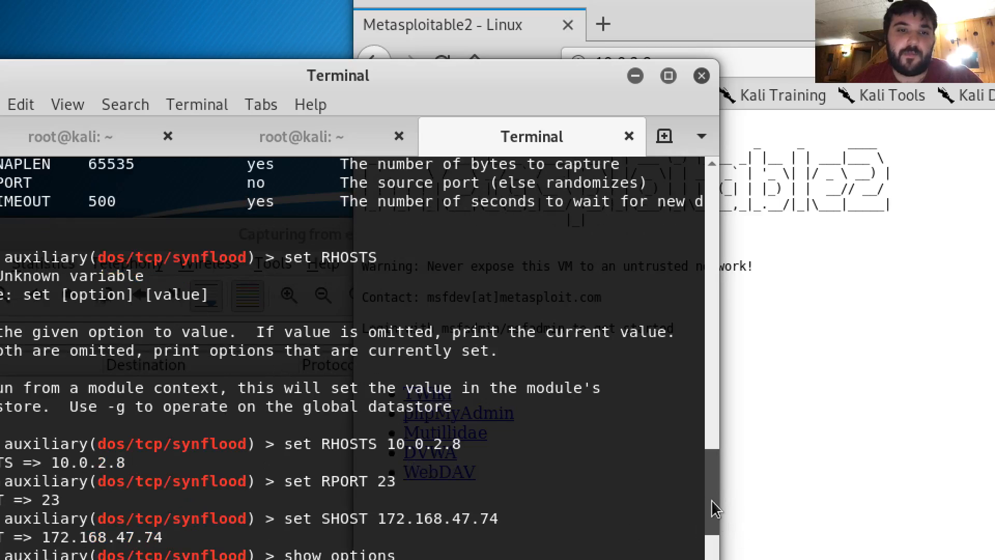
{"action": "mouse_move", "coordinate": [605, 503]}
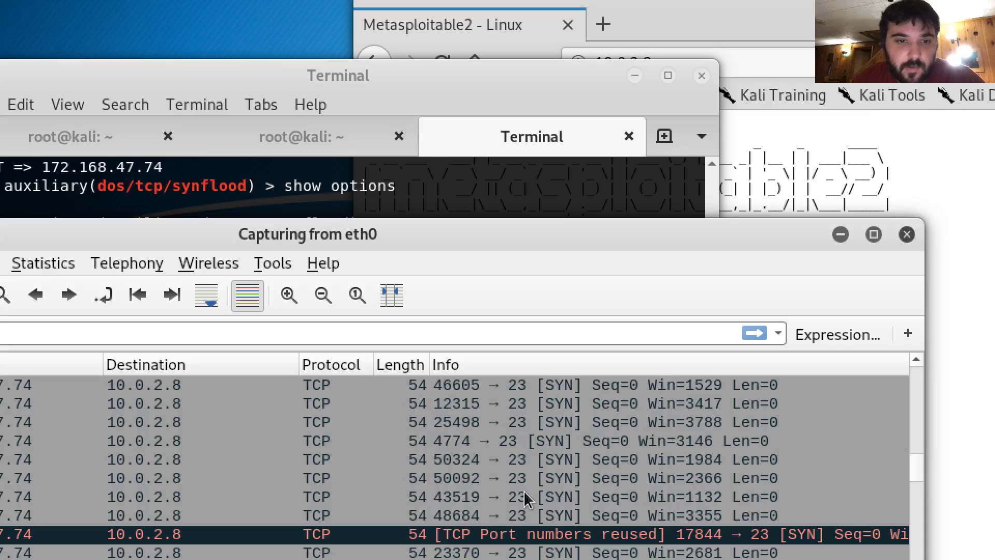
{"action": "mouse_move", "coordinate": [504, 472]}
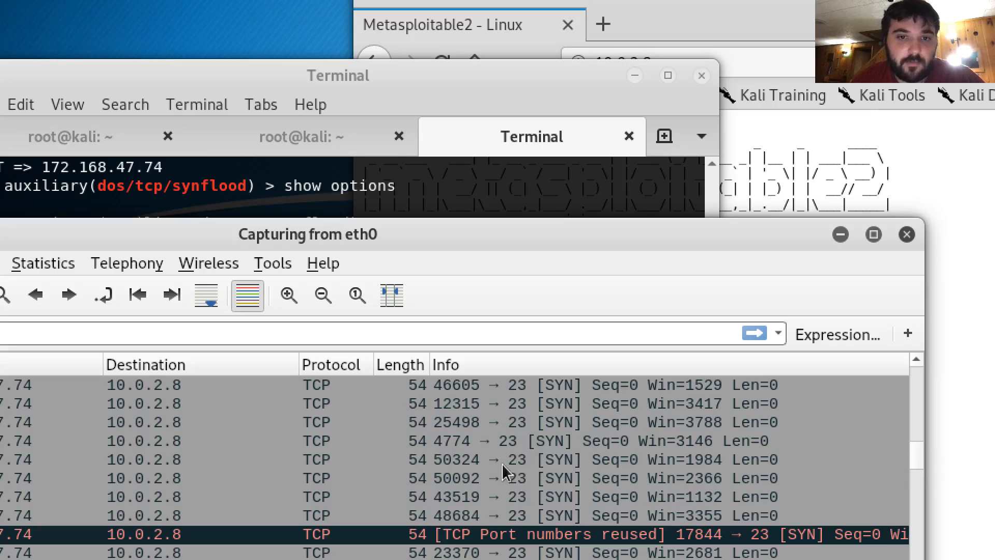
{"action": "mouse_move", "coordinate": [904, 441]}
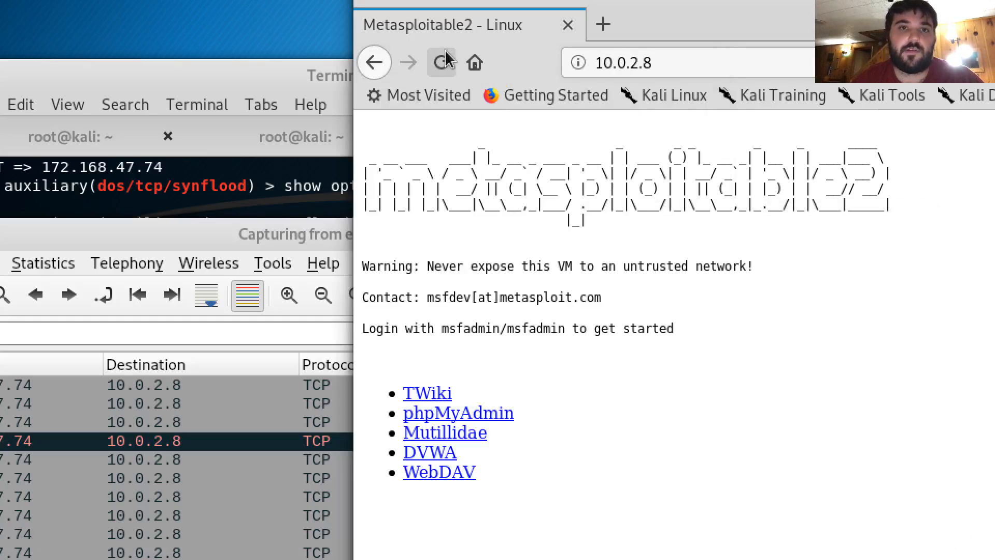
{"action": "mouse_move", "coordinate": [442, 62]}
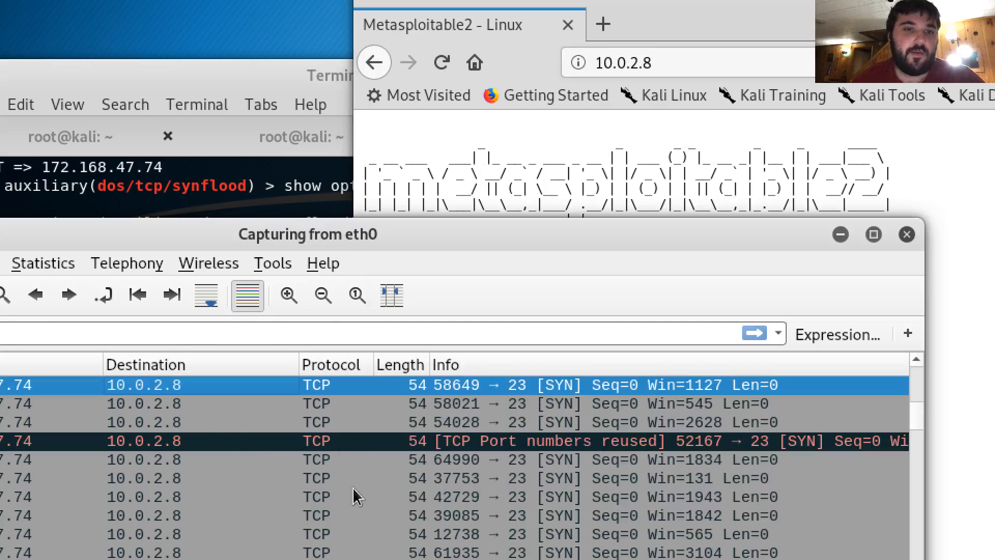
Scroll the Wireshark packet list to follow incoming spoofed SYN packets to port 23
{"action": "scroll", "scroll_direction": "down", "scroll_amount": 3}
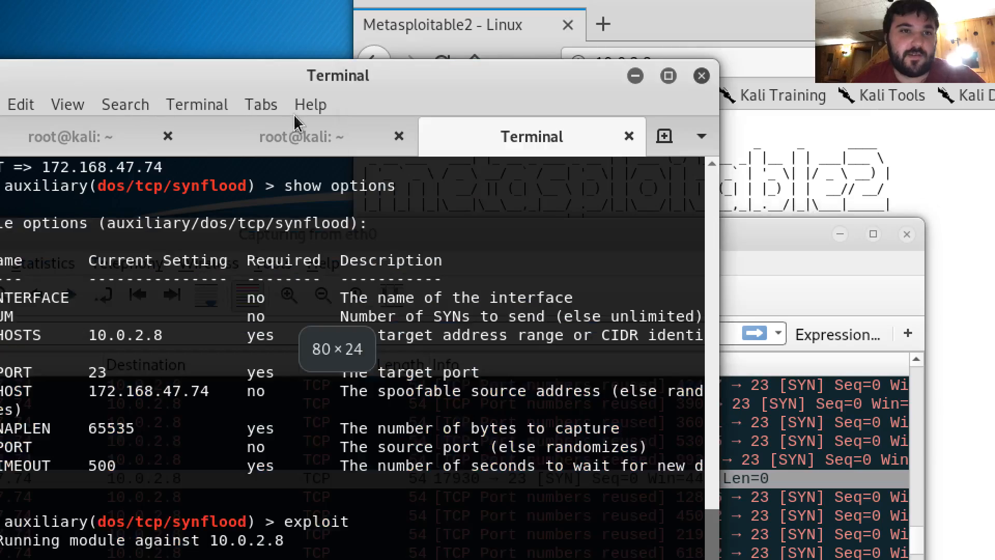
{"action": "mouse_move", "coordinate": [374, 530]}
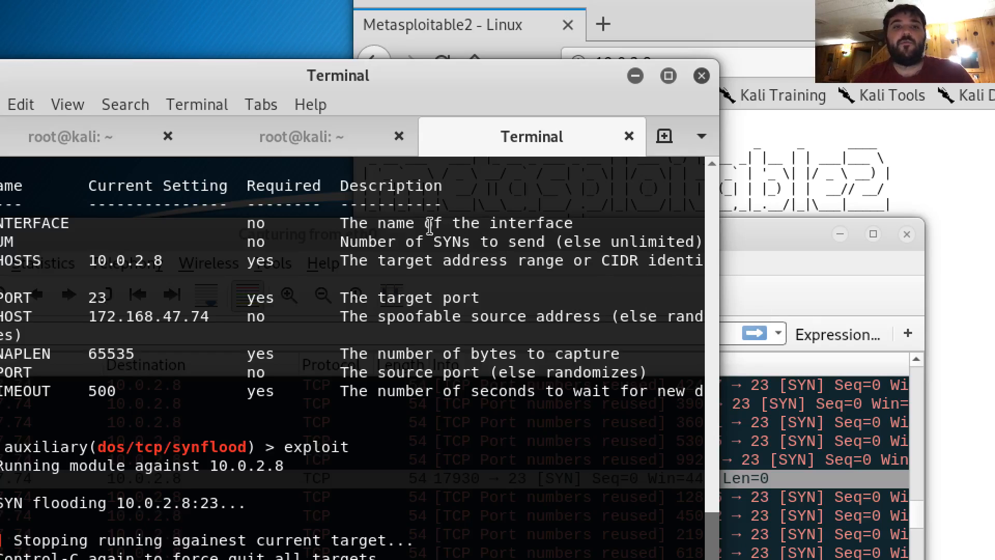
{"action": "mouse_move", "coordinate": [452, 136]}
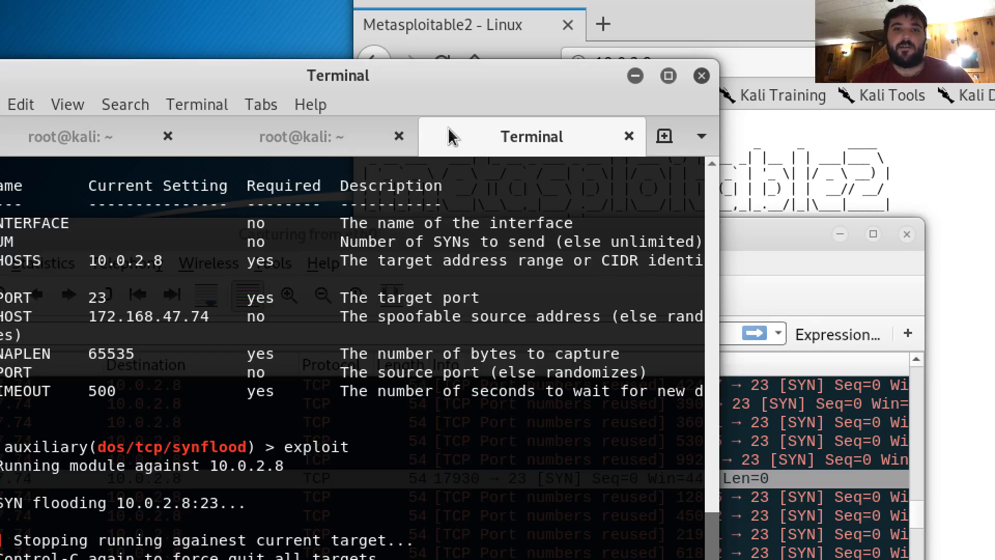